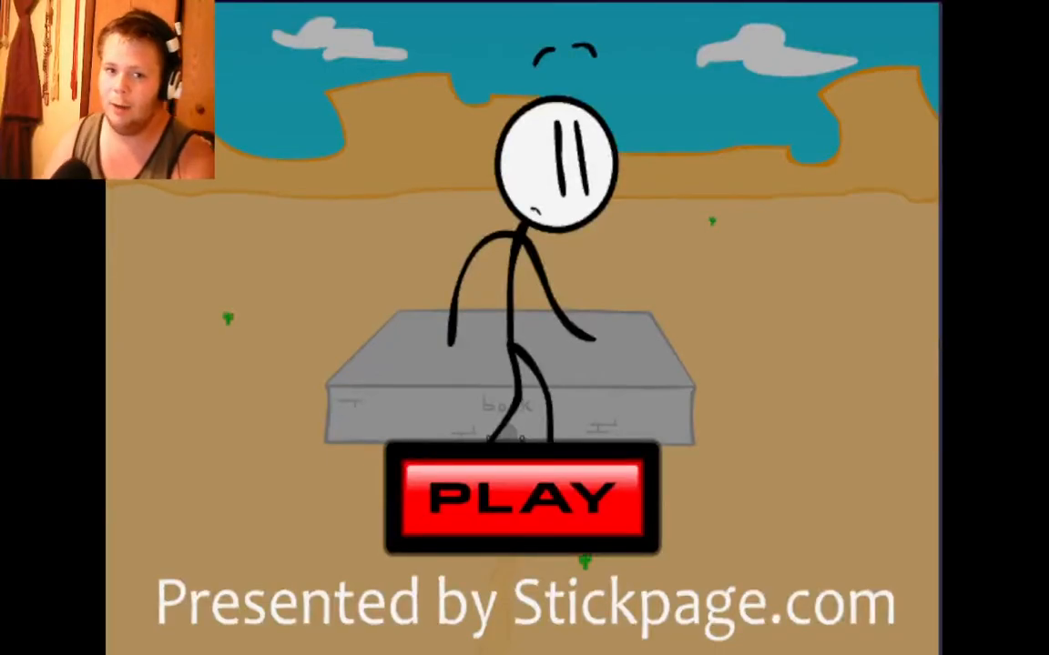
Press PLAY on the Breaking the Bank title screen to reach the break-in choices.
click(521, 499)
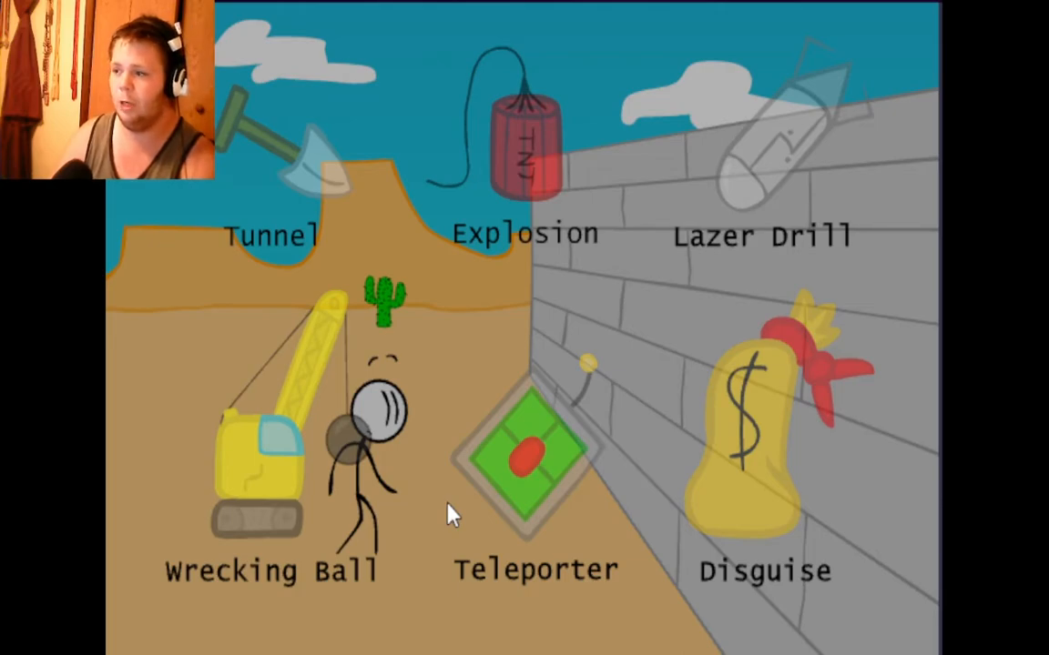
mouse_move(344, 233)
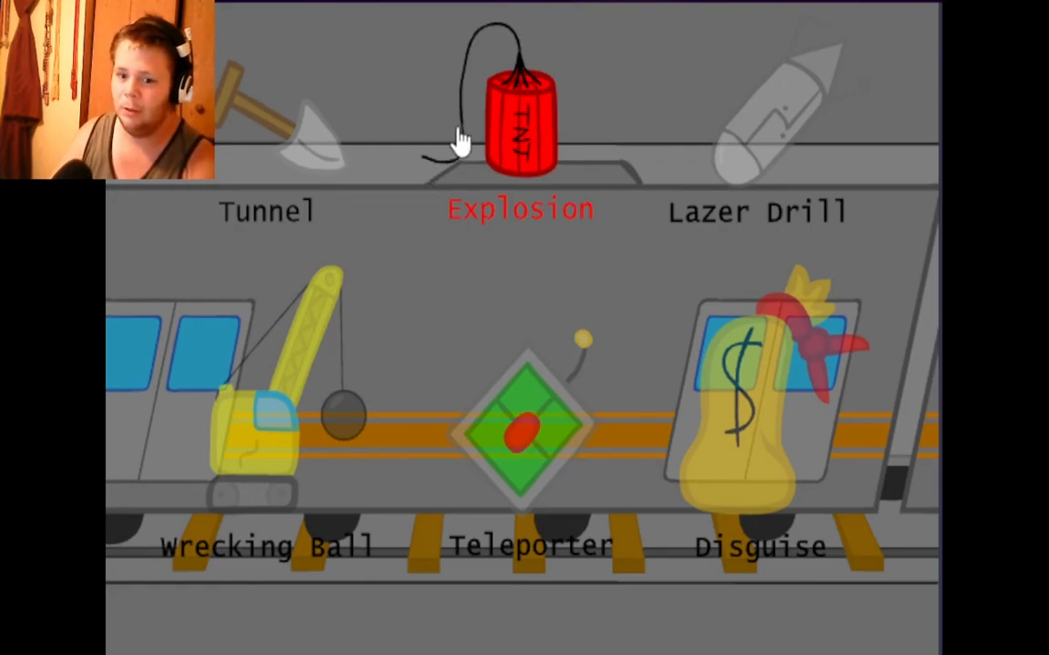
click(521, 104)
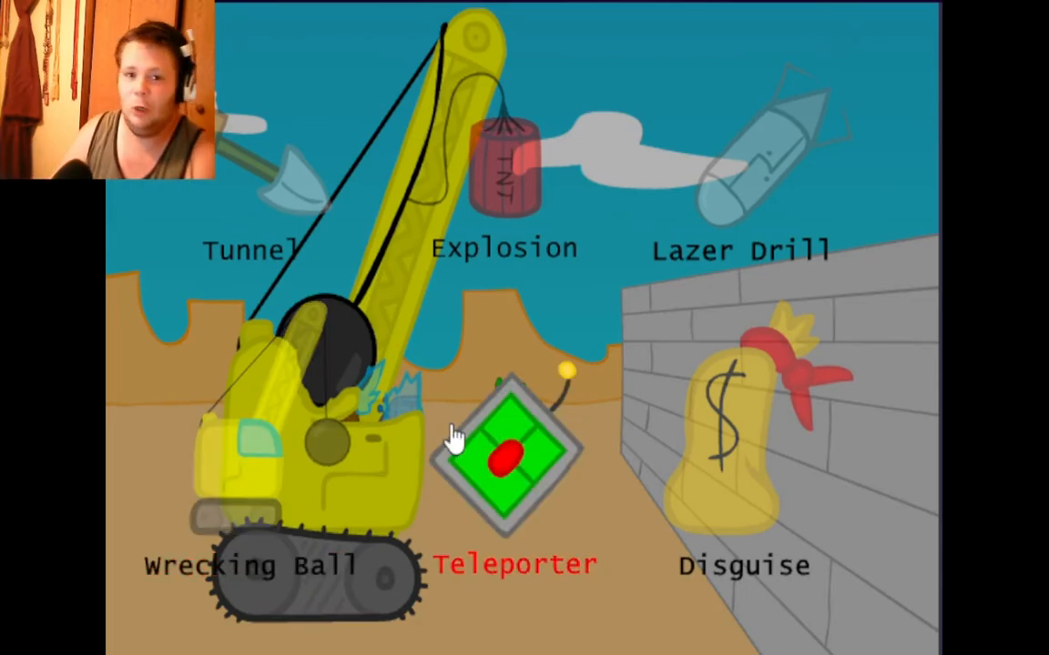
Choose the Teleporter break-in method and watch it fail.
click(504, 456)
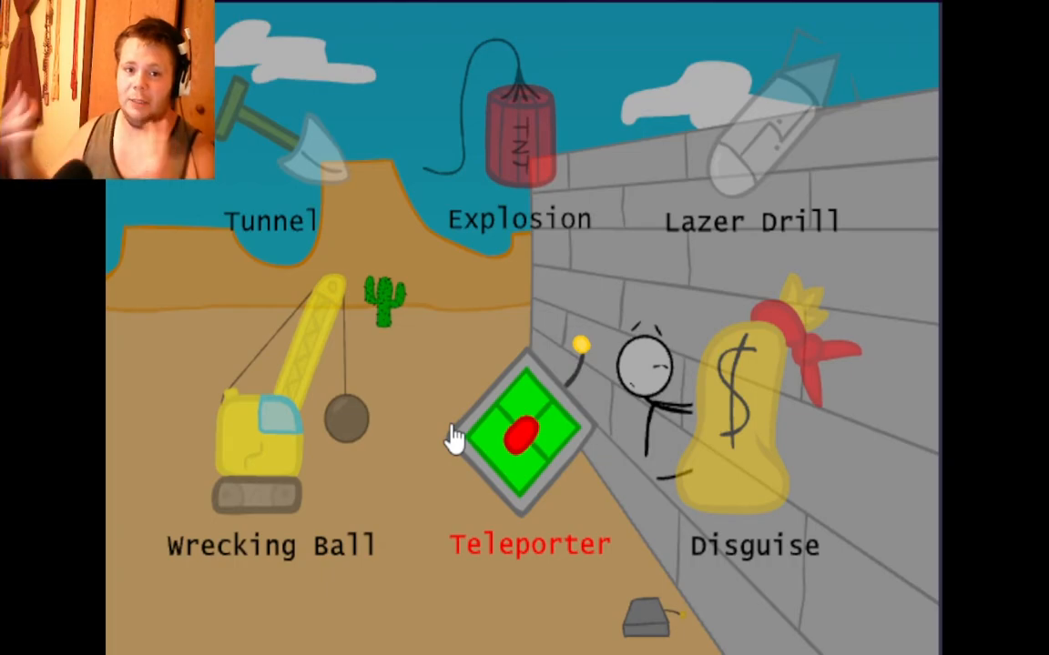
Choose the Disguise option so Henry hides in the dollar-sign money bag.
click(520, 437)
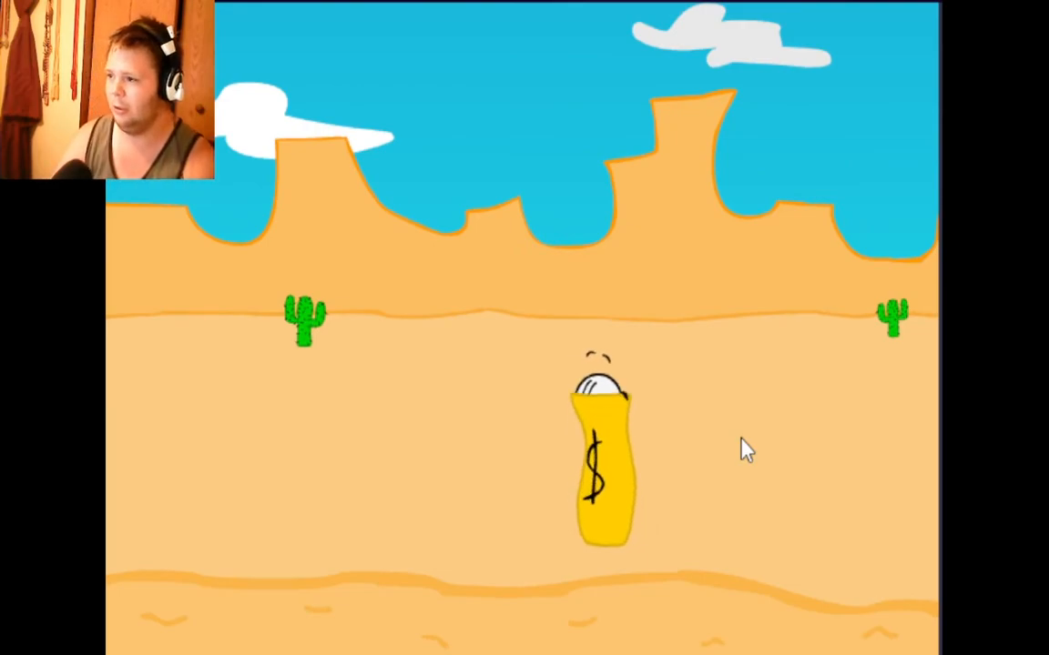